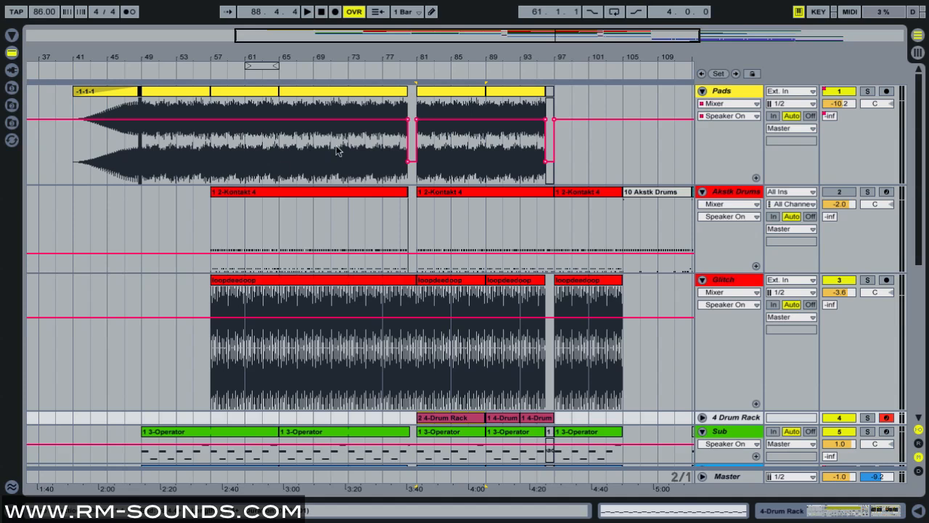
{"action": "mouse_move", "coordinate": [590, 104]}
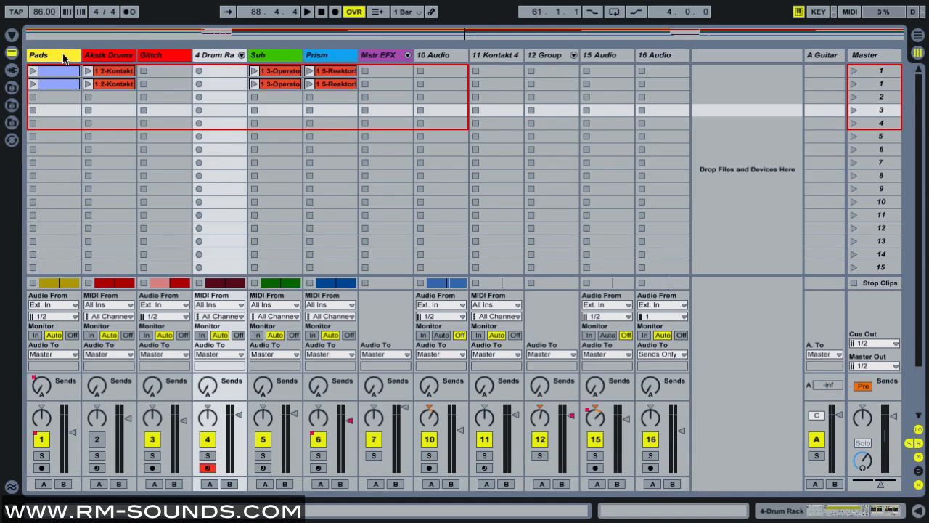
{"action": "mouse_move", "coordinate": [61, 60]}
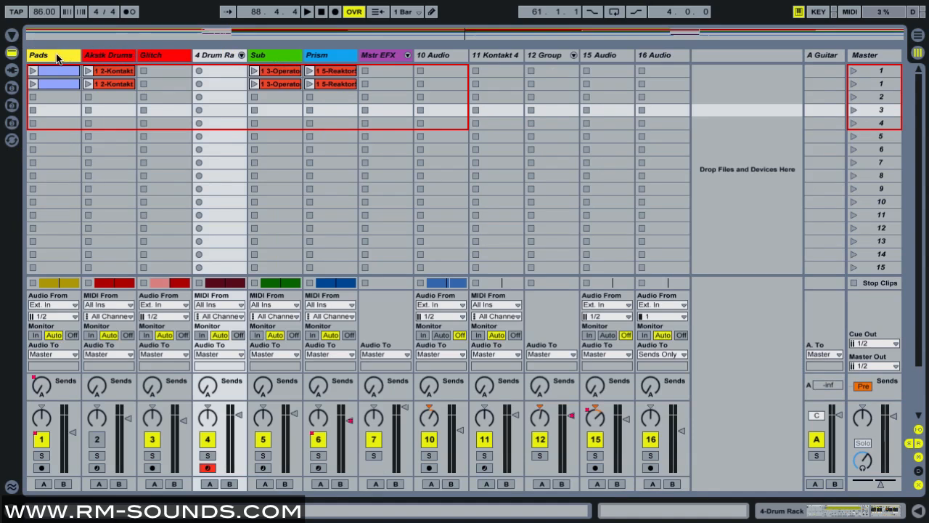
Step: Select the Pads track as the start of the all-tracks selection for Sends Only routing
{"action": "left_click", "coordinate": [53, 110]}
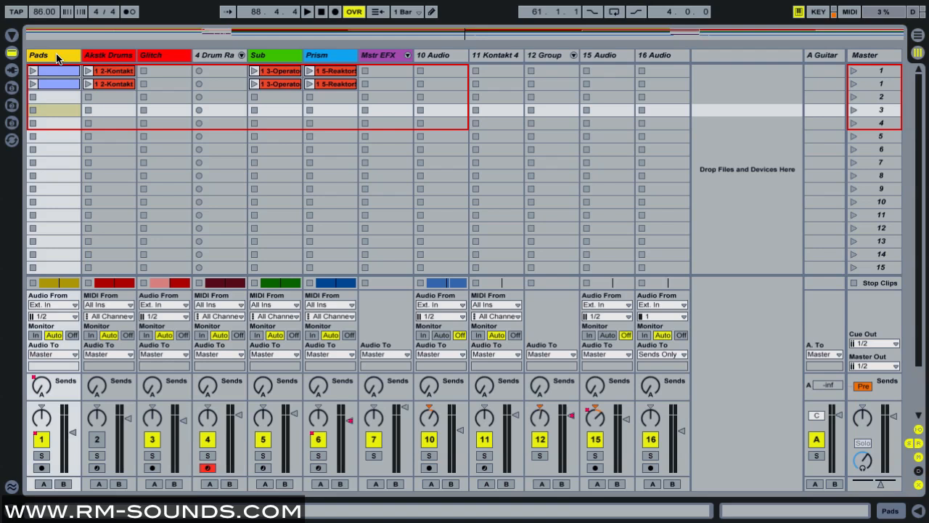
{"action": "mouse_move", "coordinate": [668, 65]}
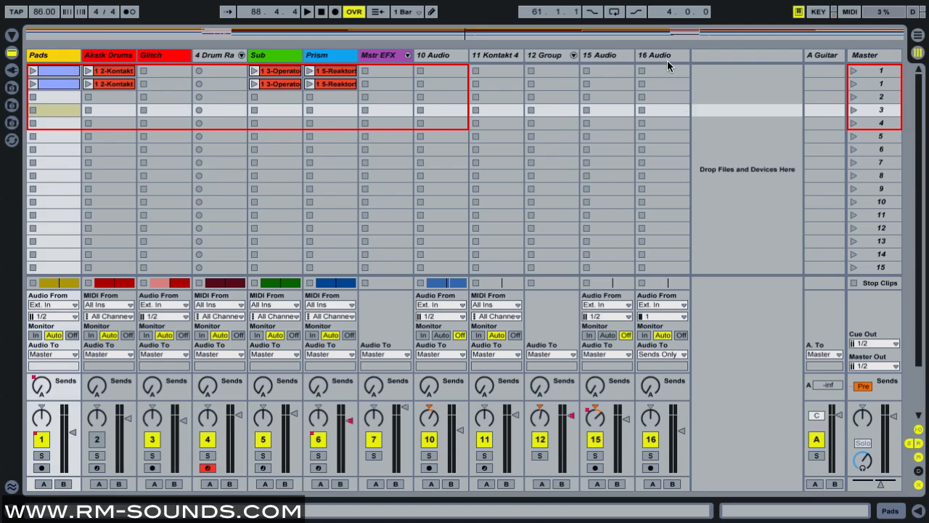
{"action": "mouse_move", "coordinate": [667, 61]}
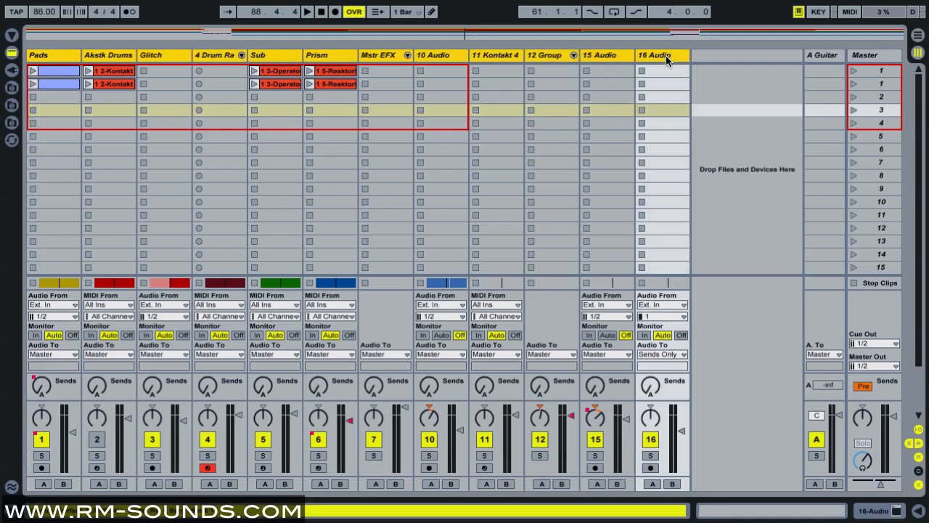
{"action": "mouse_move", "coordinate": [704, 264]}
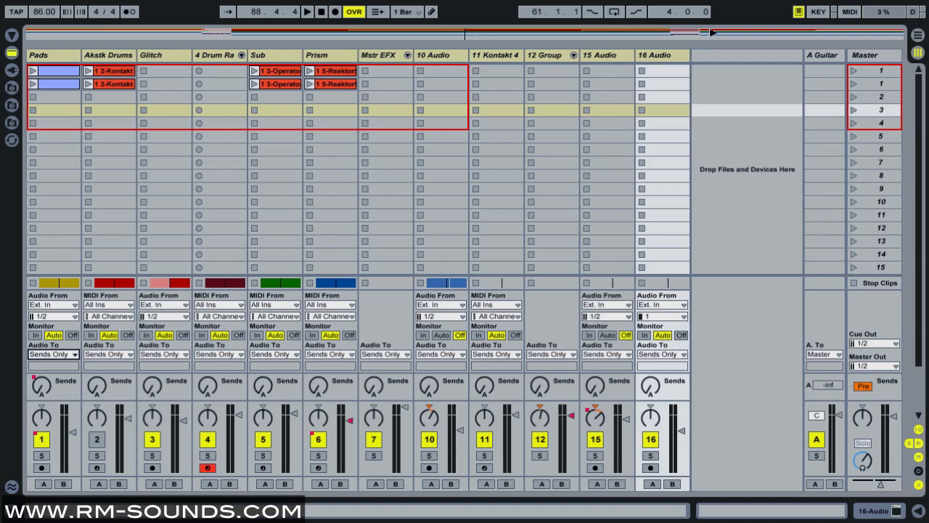
{"action": "mouse_move", "coordinate": [819, 59]}
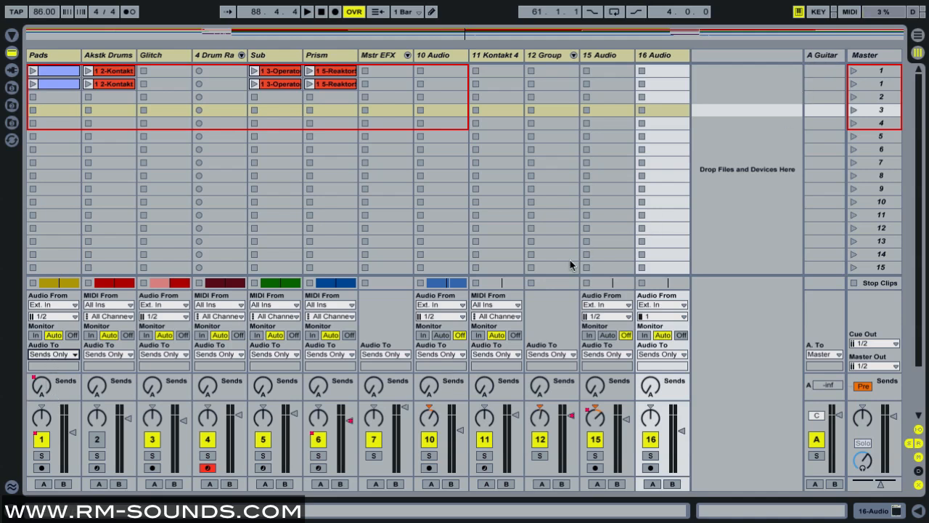
{"action": "mouse_move", "coordinate": [758, 260]}
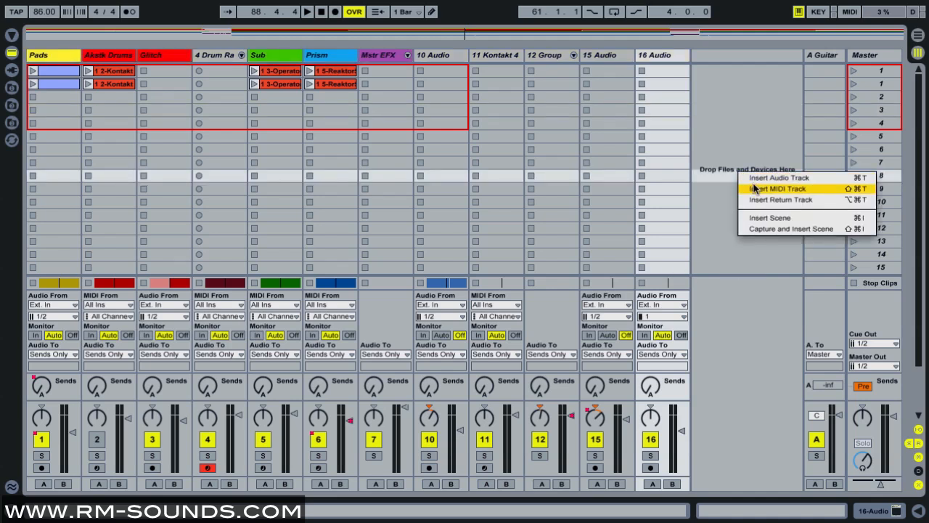
{"action": "mouse_move", "coordinate": [781, 201]}
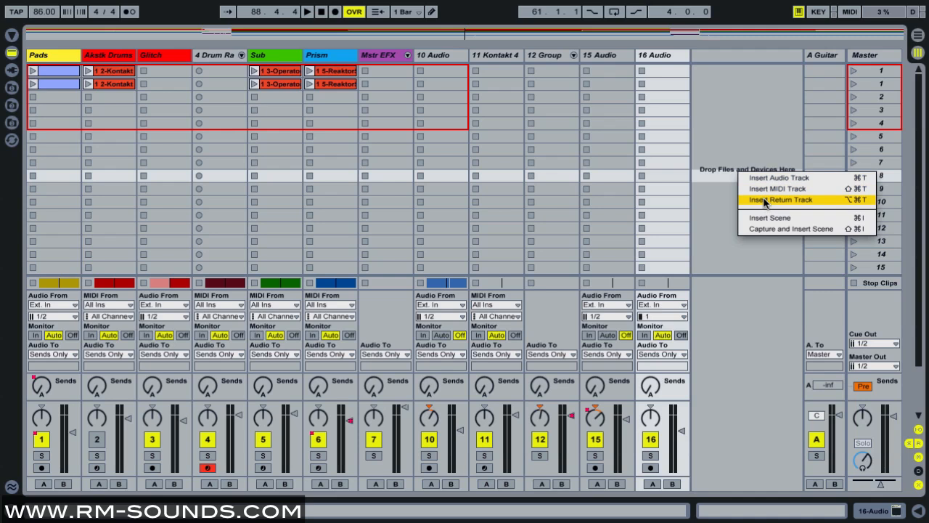
Step: Insert return tracks B and C after A Guitar and start renaming return C
{"action": "left_click", "coordinate": [780, 200]}
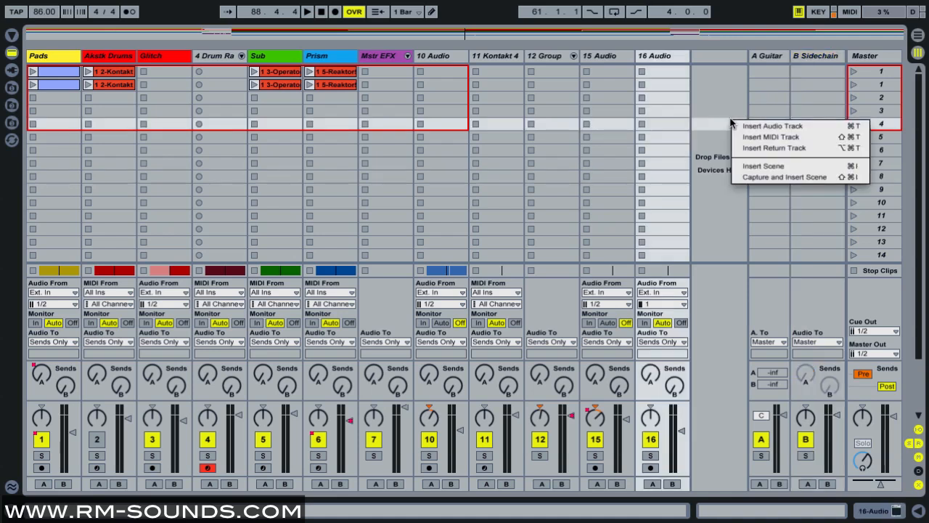
{"action": "left_click", "coordinate": [774, 148]}
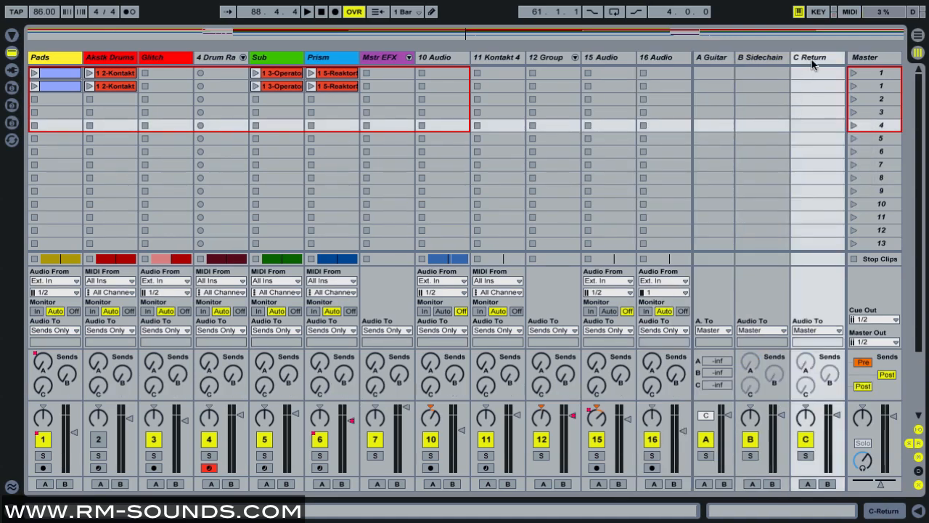
{"action": "right_click", "coordinate": [816, 58]}
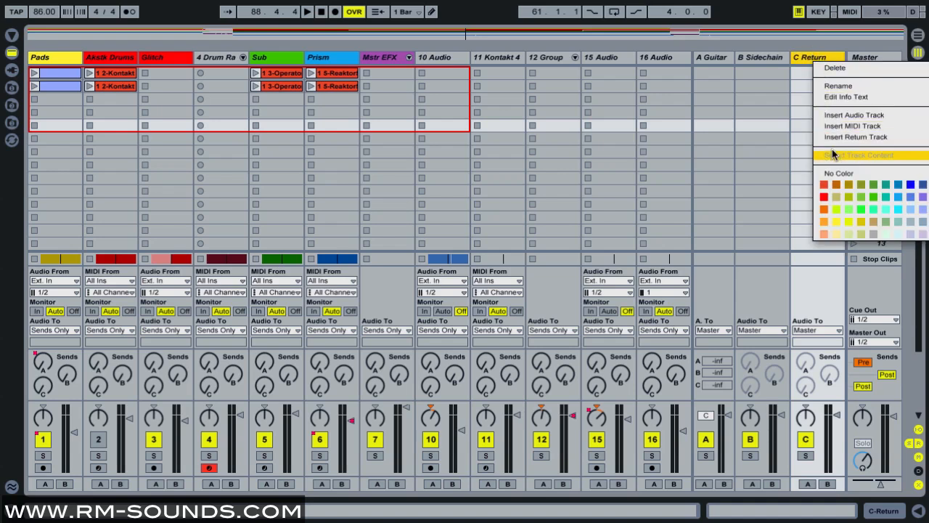
{"action": "left_click", "coordinate": [869, 154]}
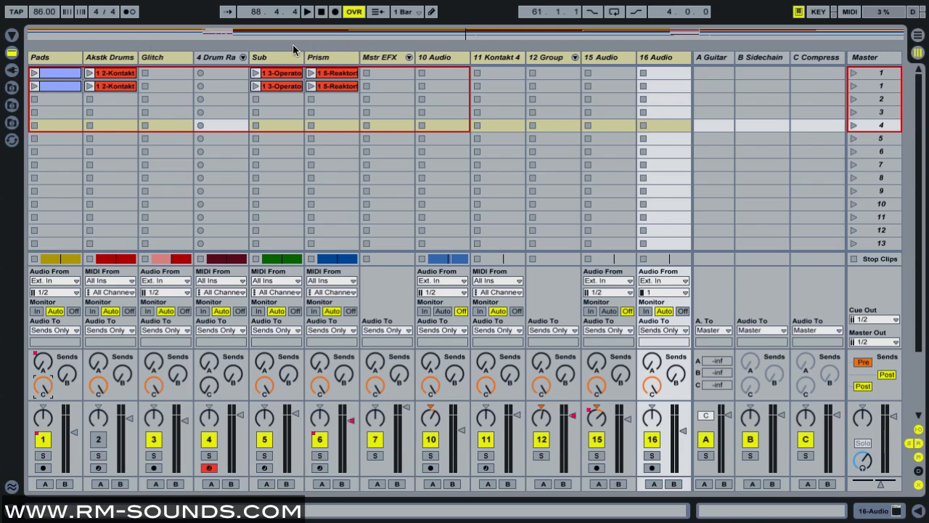
{"action": "mouse_move", "coordinate": [229, 61]}
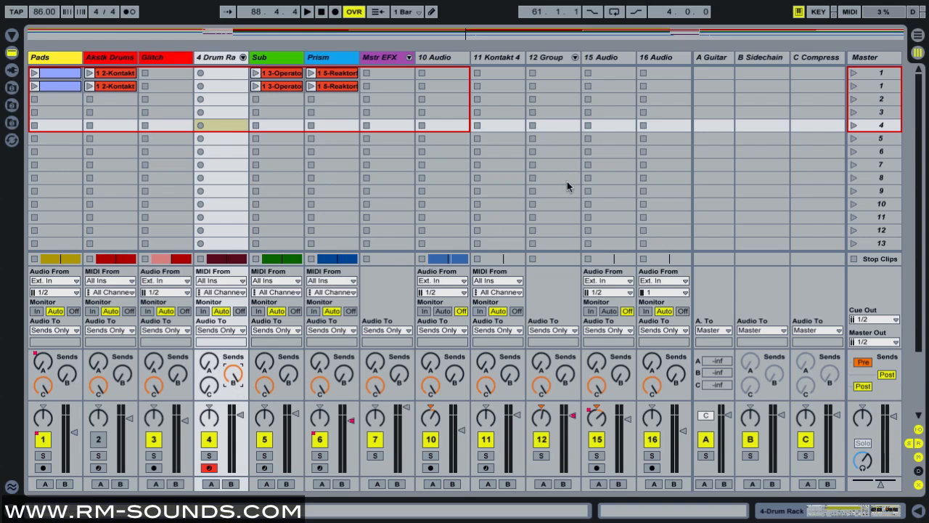
{"action": "mouse_move", "coordinate": [822, 67]}
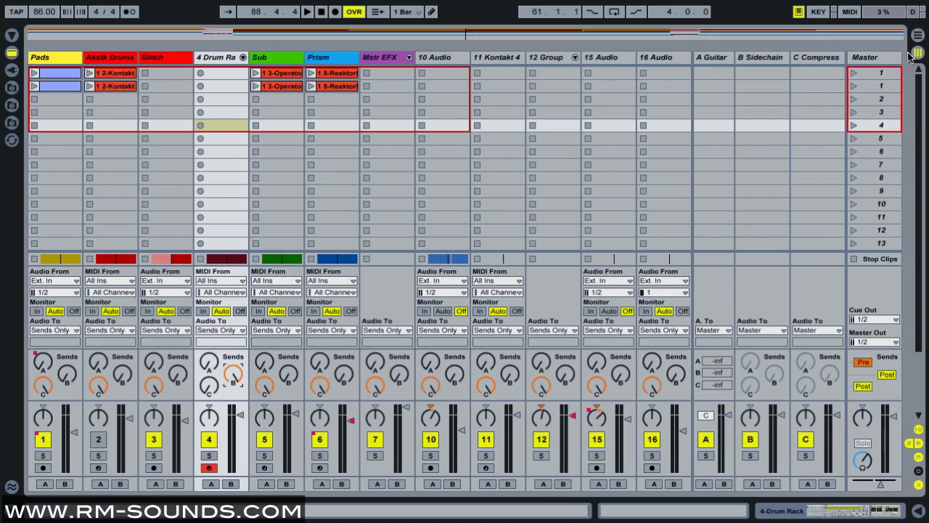
{"action": "mouse_move", "coordinate": [897, 60]}
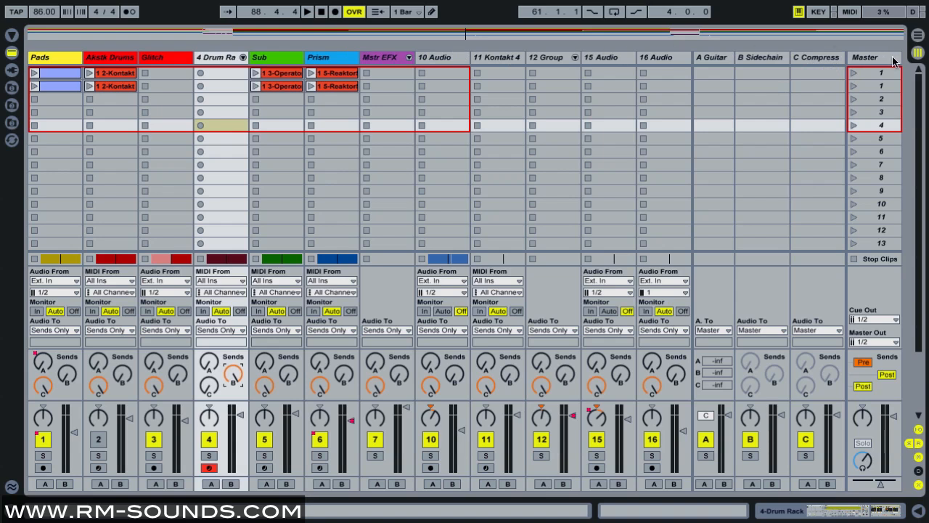
{"action": "mouse_move", "coordinate": [783, 66]}
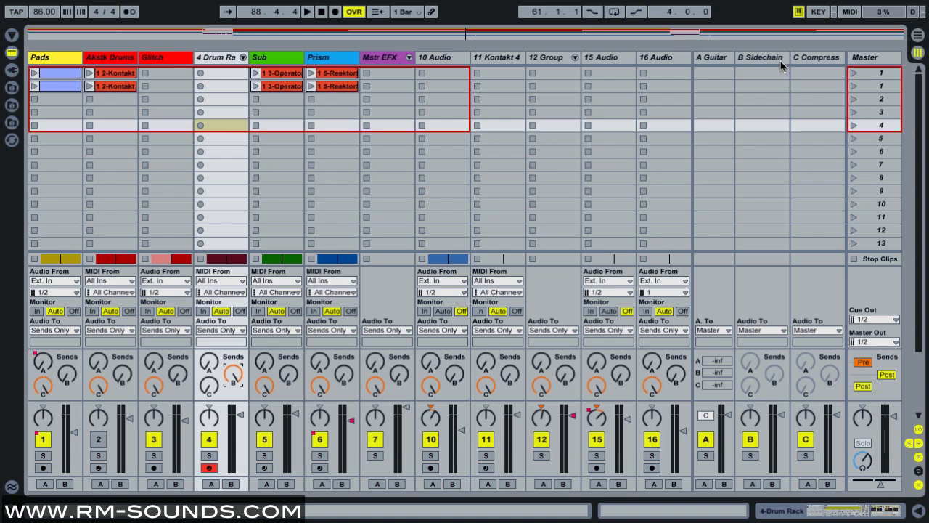
Step: Enable the send on return A Guitar and activate its send amount
{"action": "left_click", "coordinate": [816, 58]}
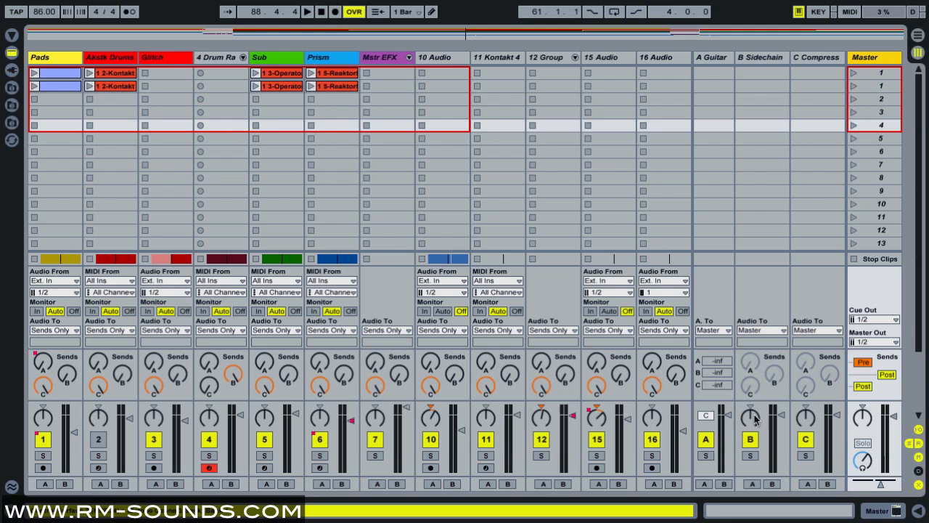
{"action": "right_click", "coordinate": [714, 371]}
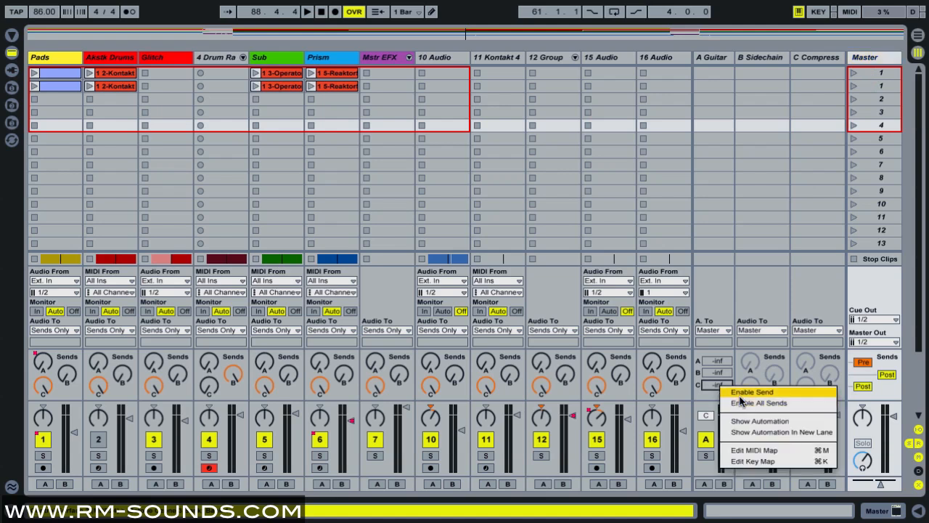
{"action": "left_click", "coordinate": [752, 392]}
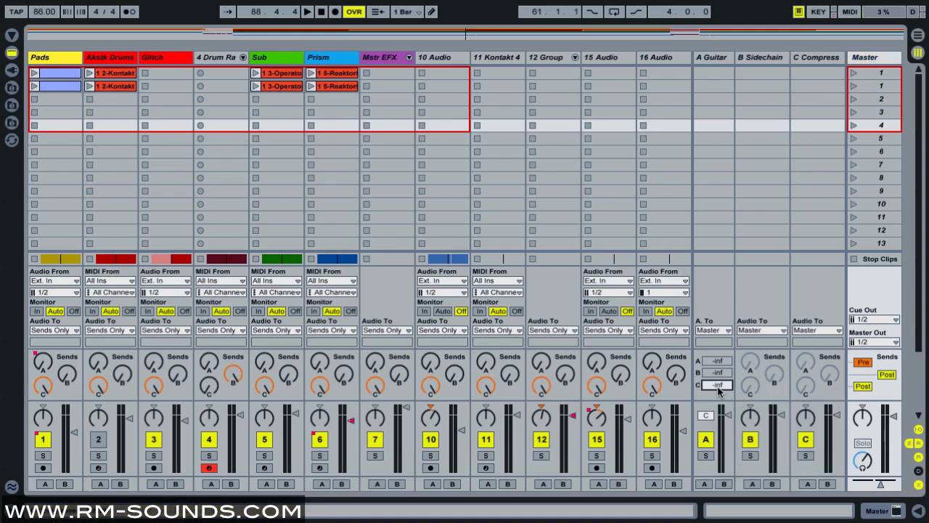
{"action": "left_click", "coordinate": [711, 59]}
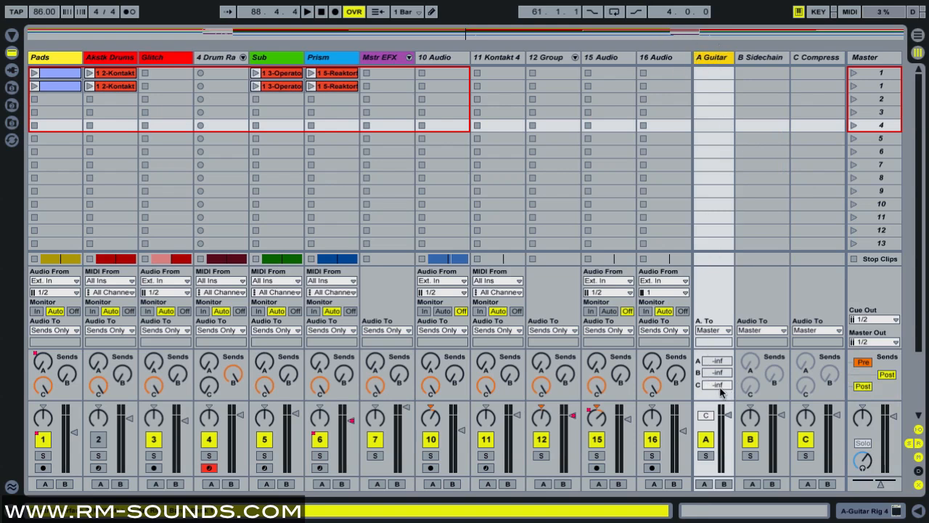
{"action": "left_click", "coordinate": [717, 385]}
{"action": "type", "text": "0"}
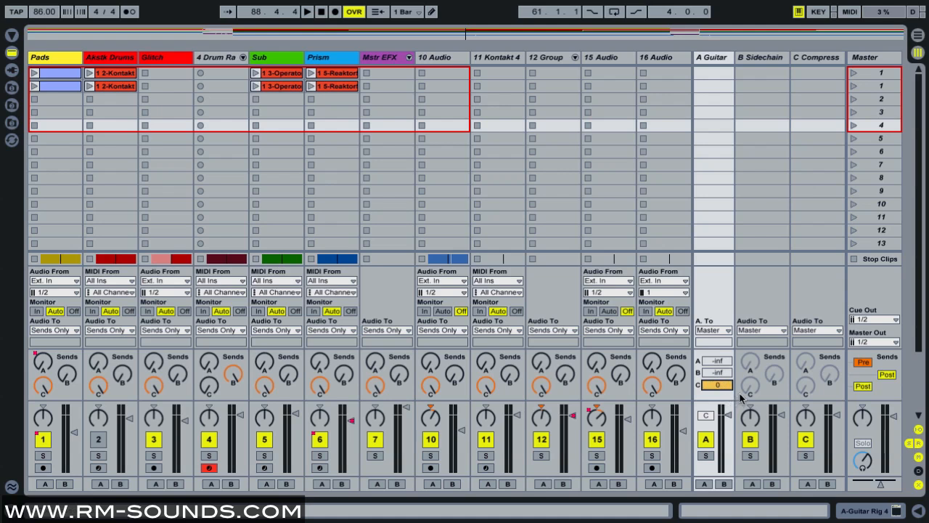
{"action": "mouse_move", "coordinate": [816, 68]}
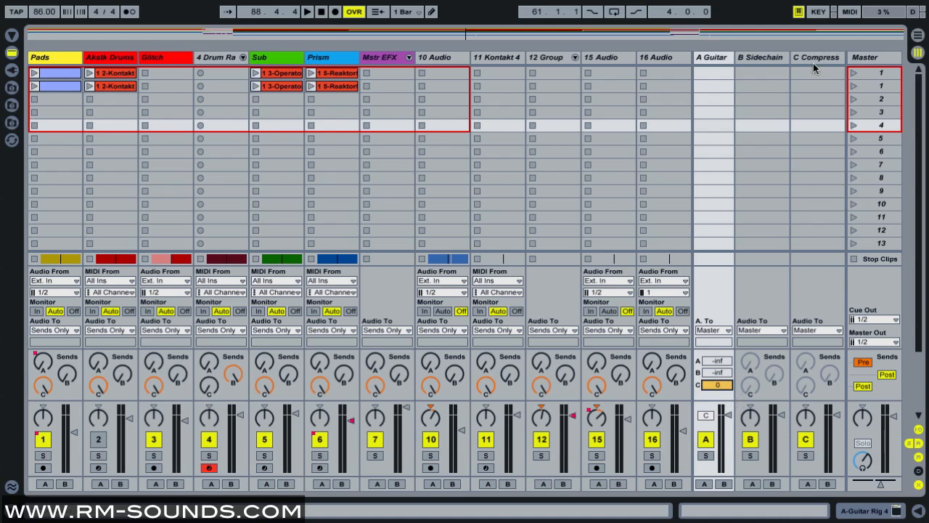
{"action": "mouse_move", "coordinate": [657, 71]}
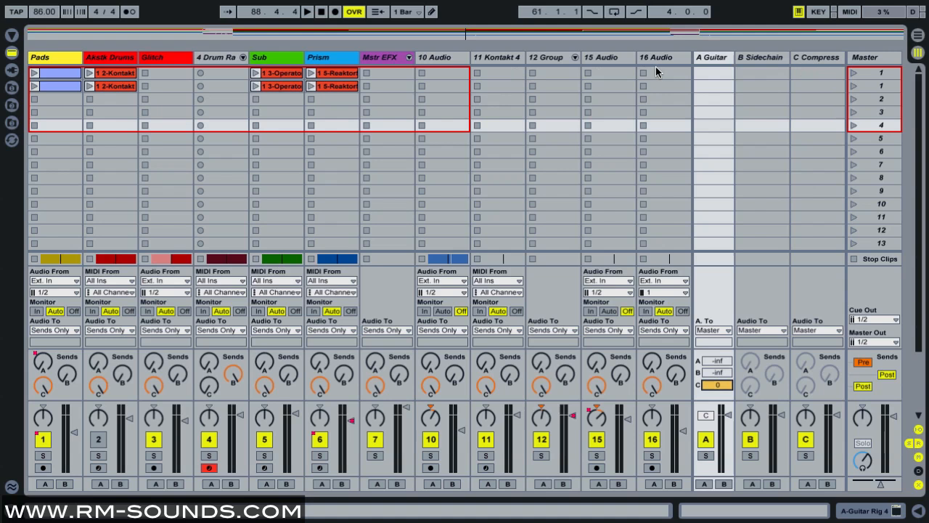
Step: Select the Sidechain and Compress return tracks in turn
{"action": "left_click", "coordinate": [761, 58]}
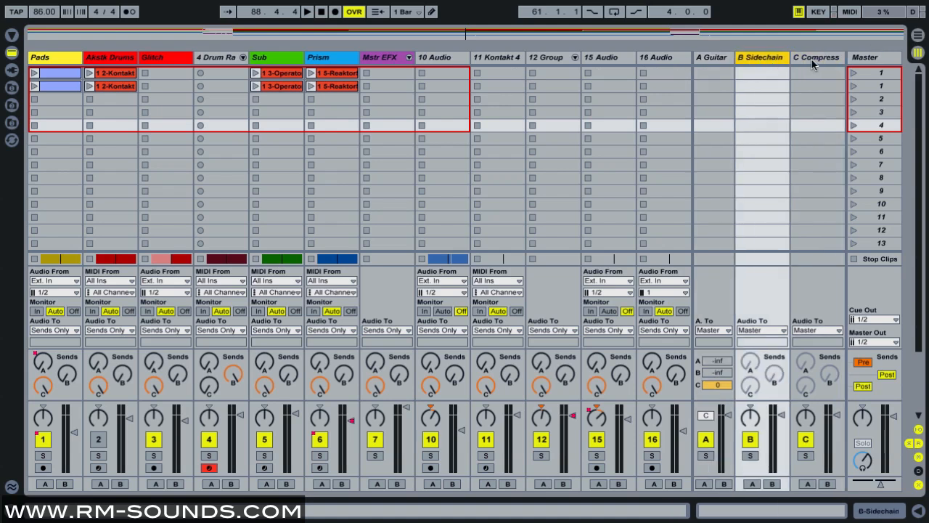
{"action": "left_click", "coordinate": [816, 59]}
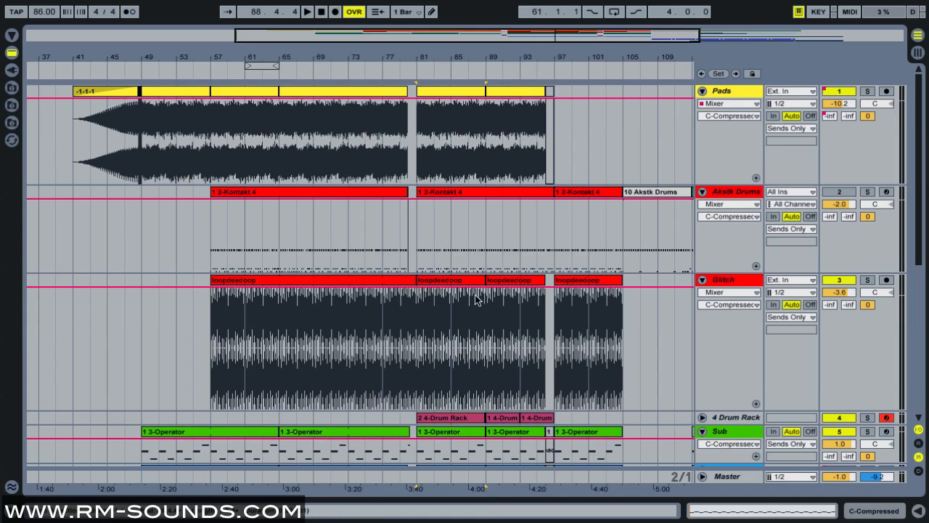
{"action": "mouse_move", "coordinate": [594, 273]}
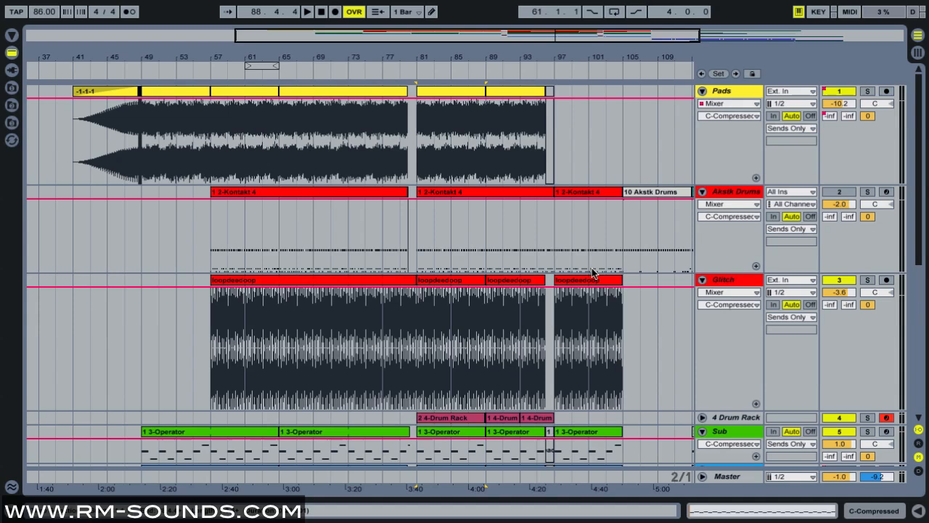
{"action": "mouse_move", "coordinate": [557, 315]}
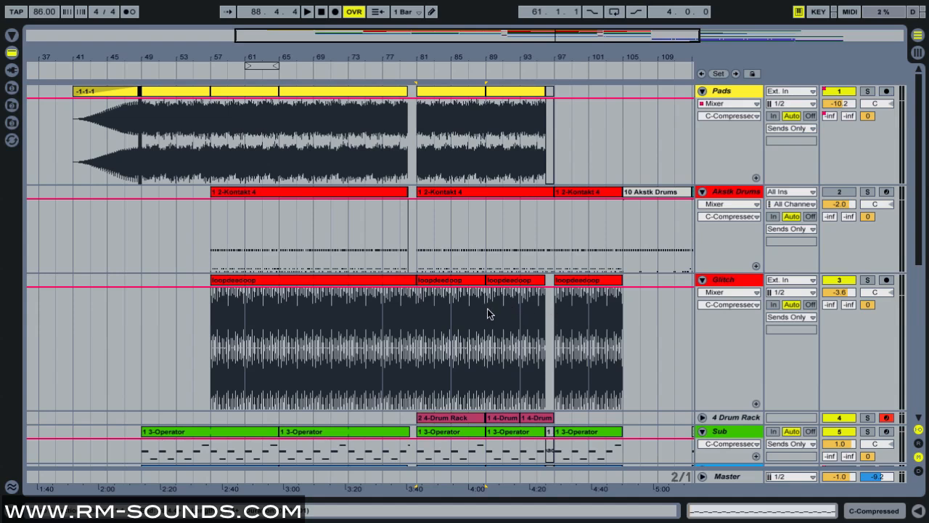
{"action": "mouse_move", "coordinate": [735, 203]}
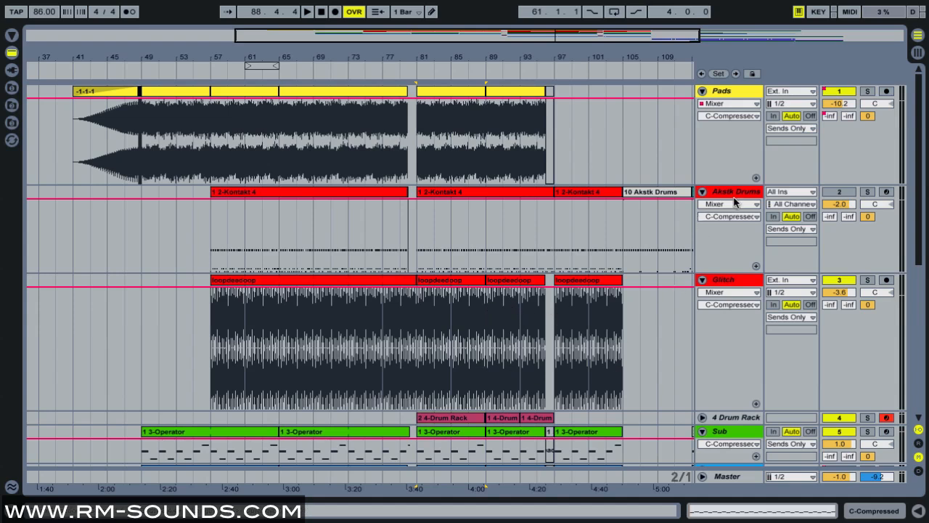
Step: Select the Akstk Drums track and play the set through the arrangement
{"action": "left_click", "coordinate": [735, 192]}
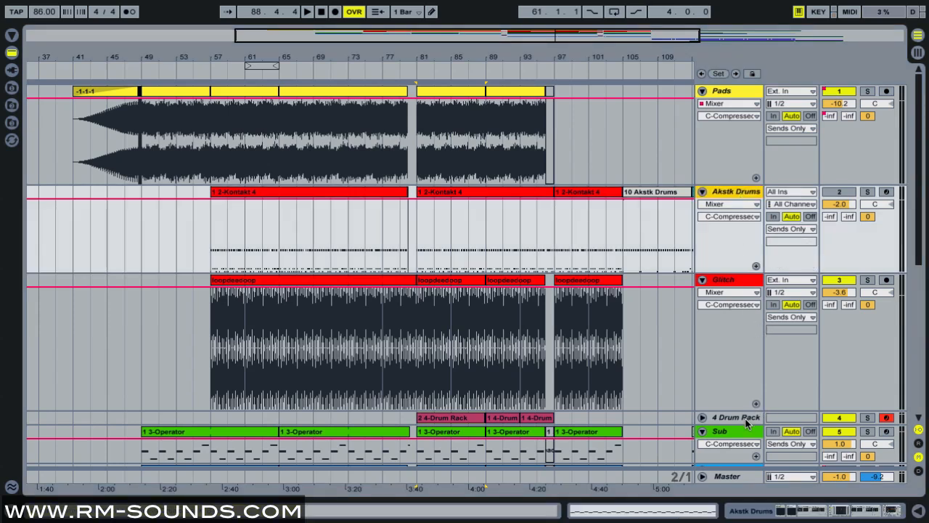
{"action": "left_click", "coordinate": [734, 417]}
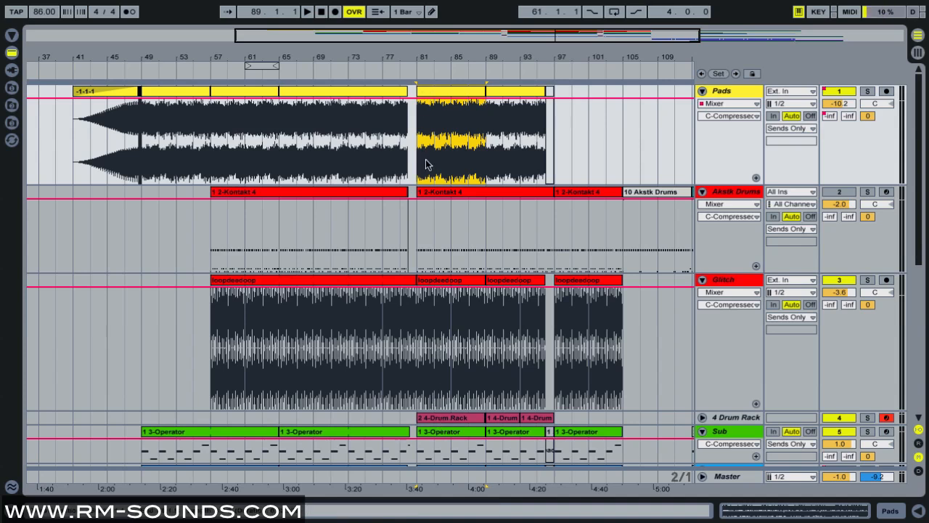
{"action": "left_click", "coordinate": [306, 12]}
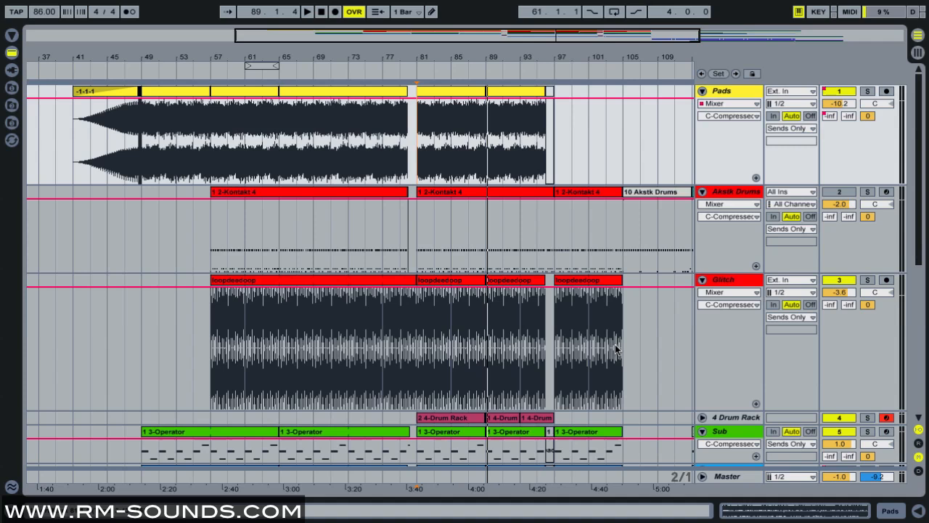
{"action": "mouse_move", "coordinate": [883, 49]}
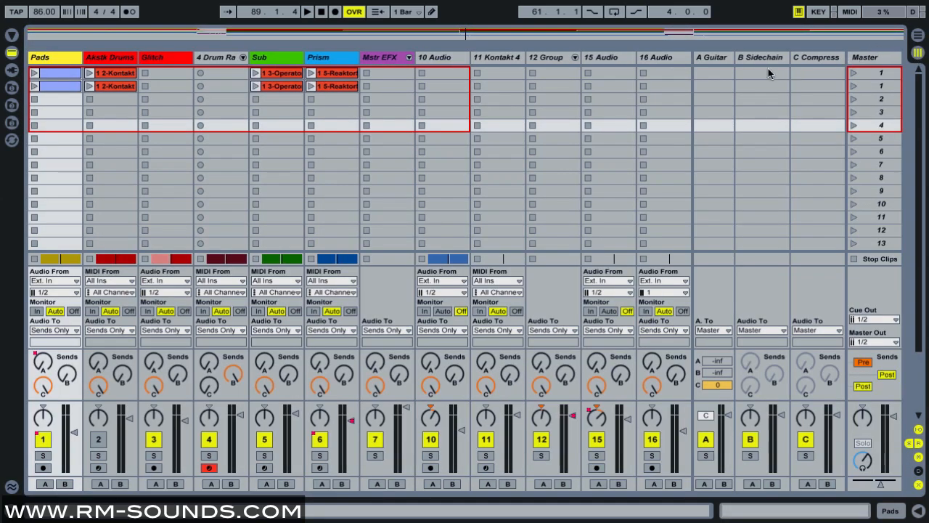
{"action": "mouse_move", "coordinate": [793, 69]}
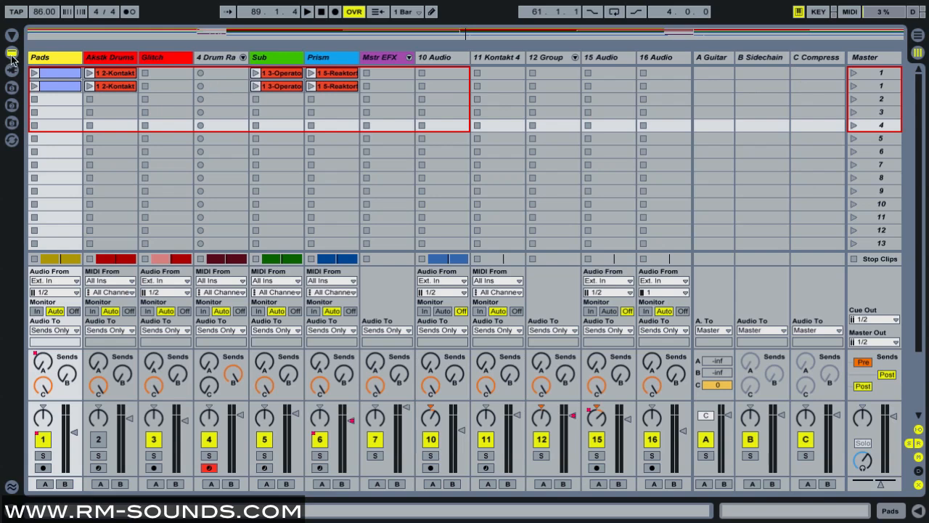
Step: Add a Compressor from Audio Effects to return C Compress and reveal its sidechain section
{"action": "left_click", "coordinate": [12, 52]}
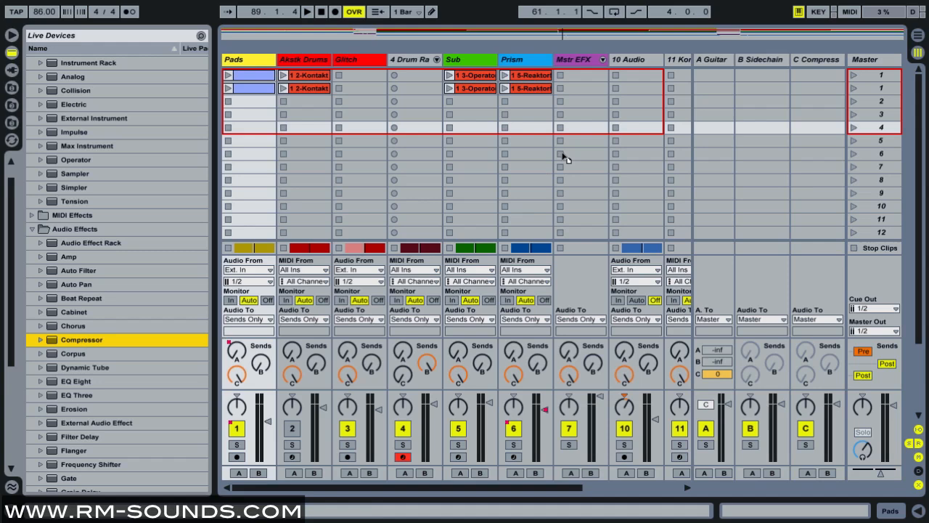
{"action": "double_click", "coordinate": [81, 340]}
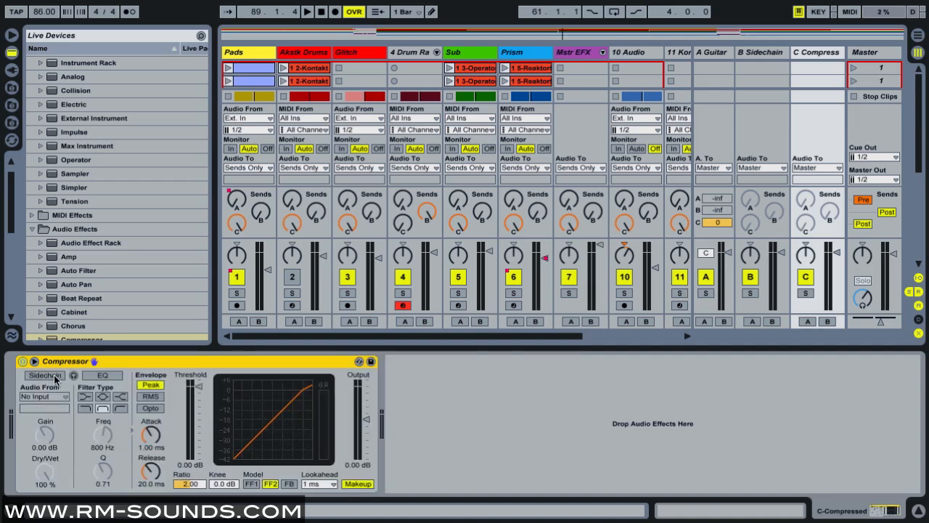
{"action": "left_click", "coordinate": [43, 375]}
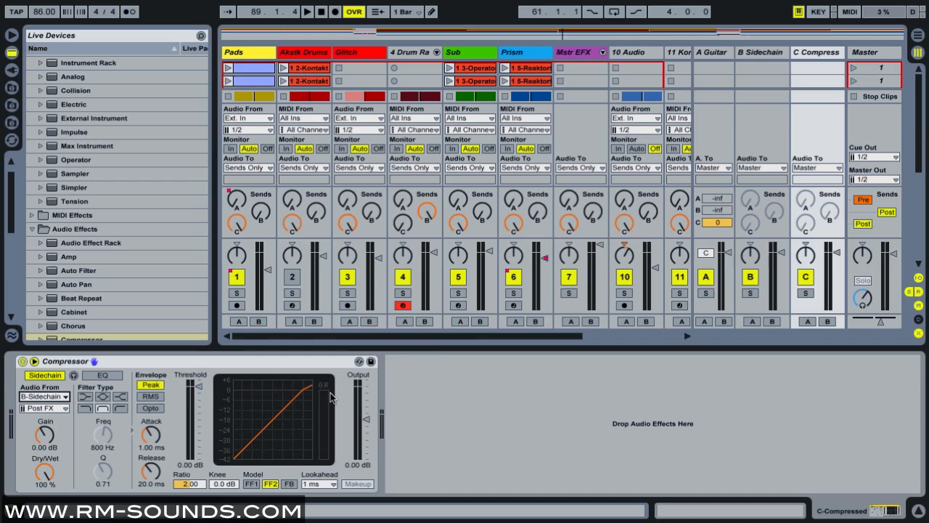
{"action": "mouse_move", "coordinate": [753, 299]}
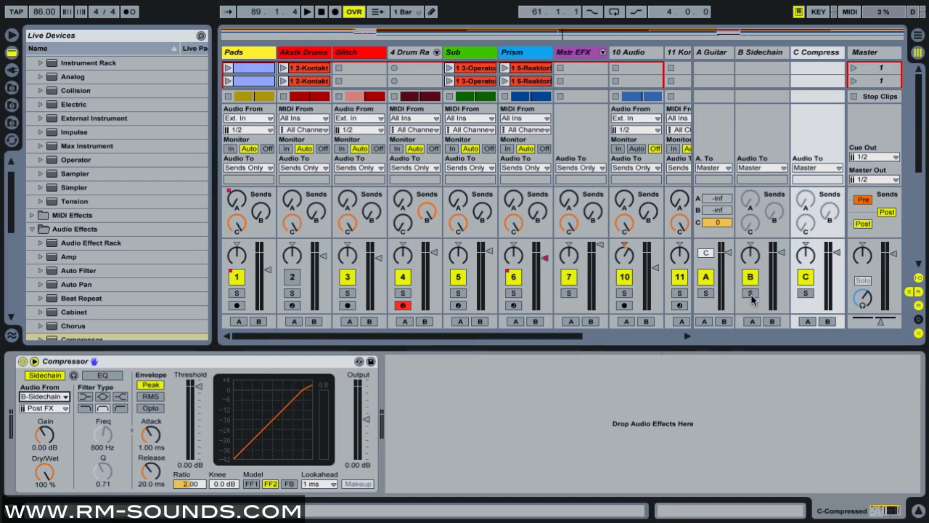
Step: Set the sidechain Audio From to B-Sidechain, audition it, and lower the threshold toward -37.8 dB
{"action": "left_click", "coordinate": [816, 52]}
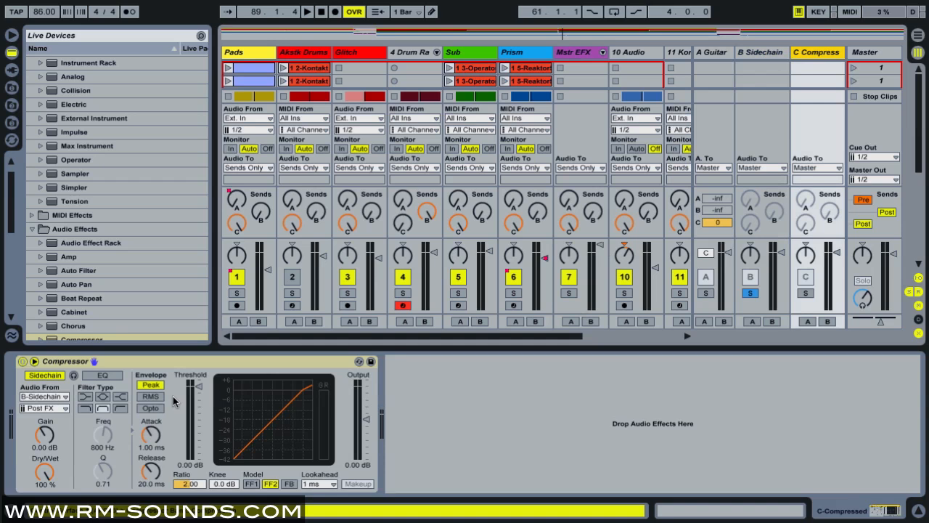
{"action": "mouse_move", "coordinate": [114, 366]}
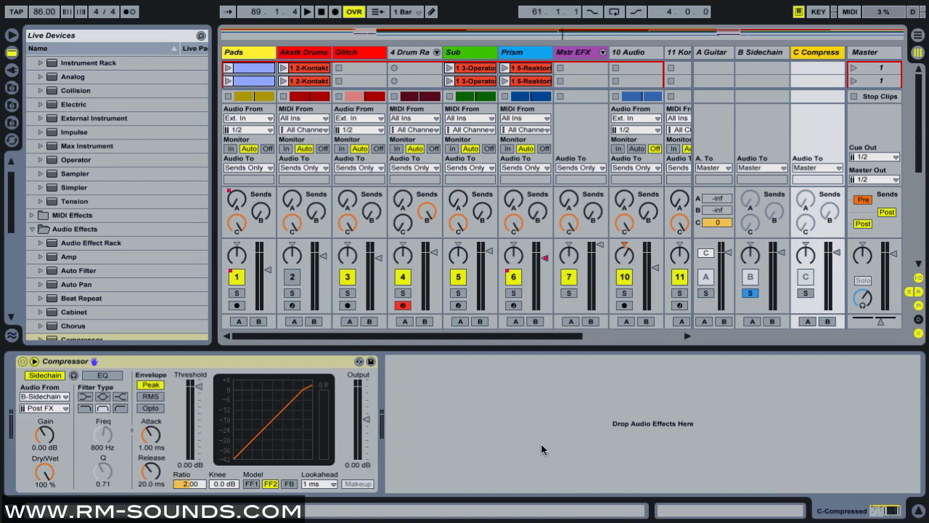
{"action": "left_click", "coordinate": [306, 11]}
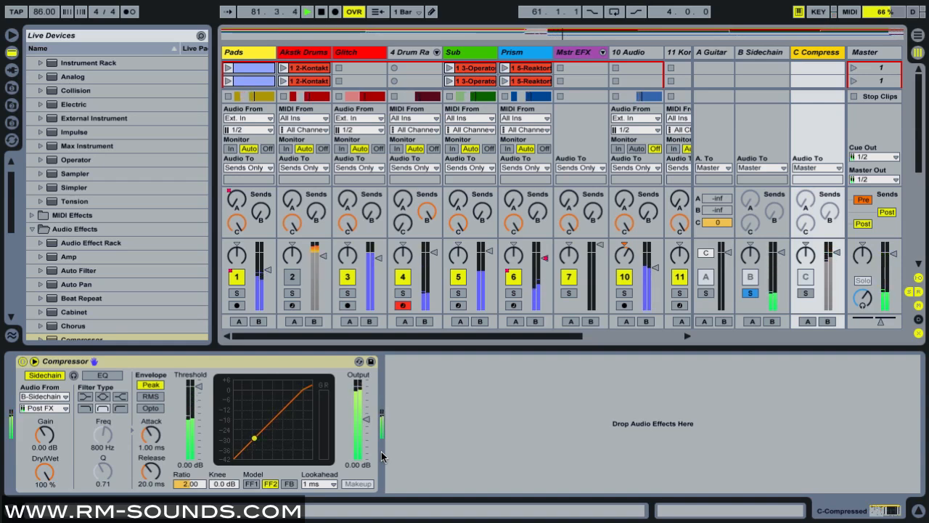
{"action": "left_click", "coordinate": [306, 12]}
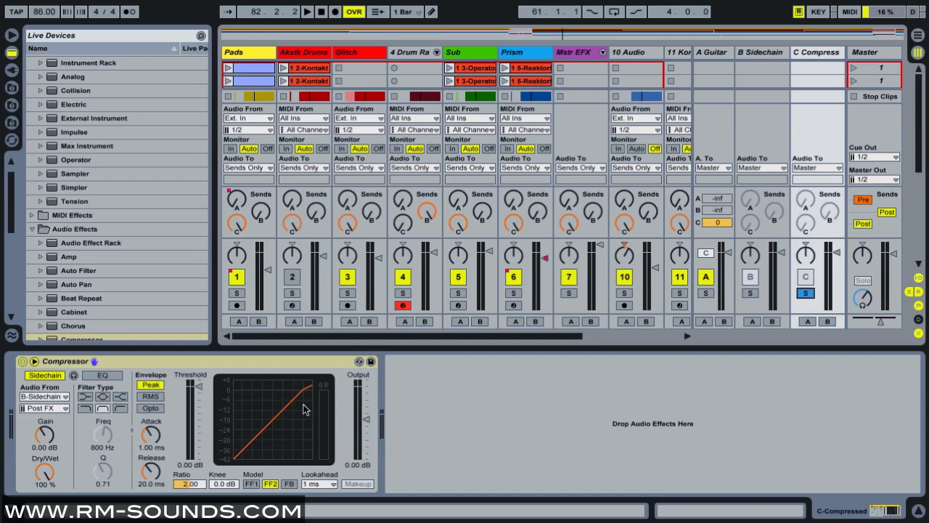
{"action": "mouse_move", "coordinate": [215, 407]}
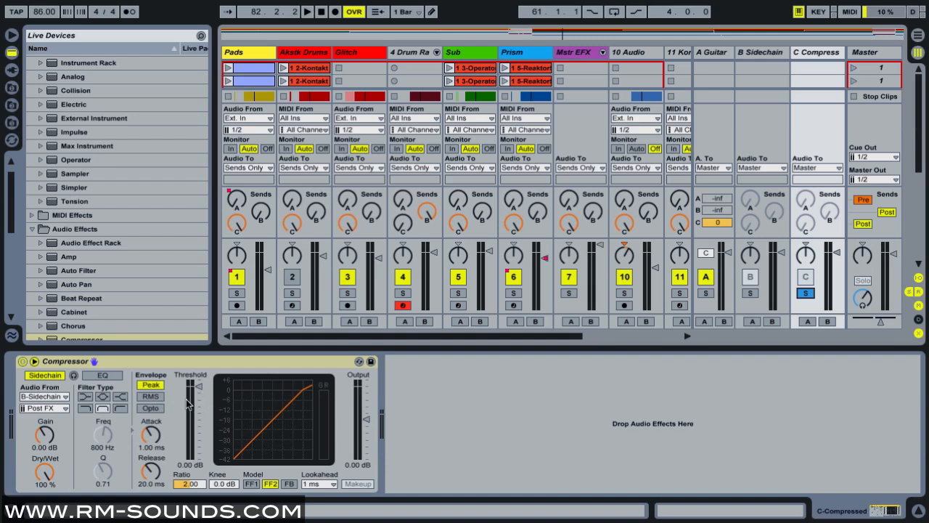
{"action": "left_click", "coordinate": [308, 11]}
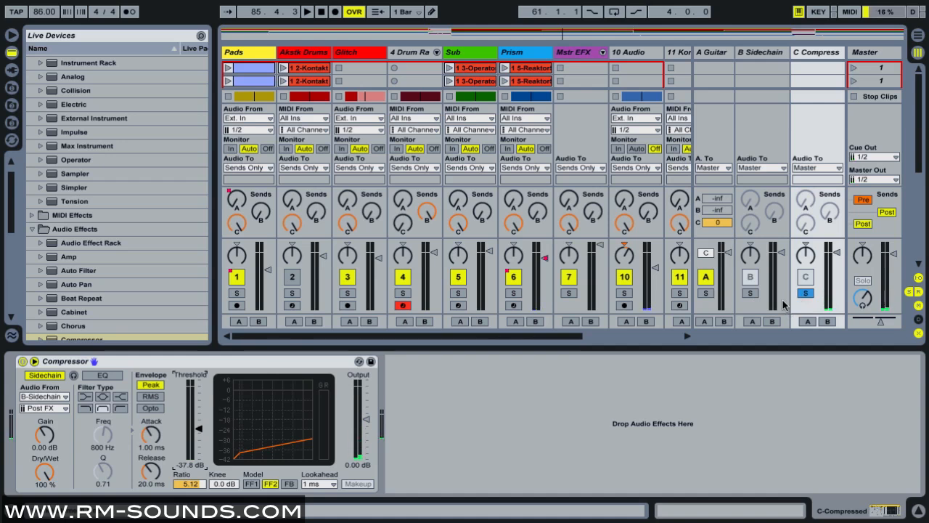
{"action": "mouse_move", "coordinate": [703, 162]}
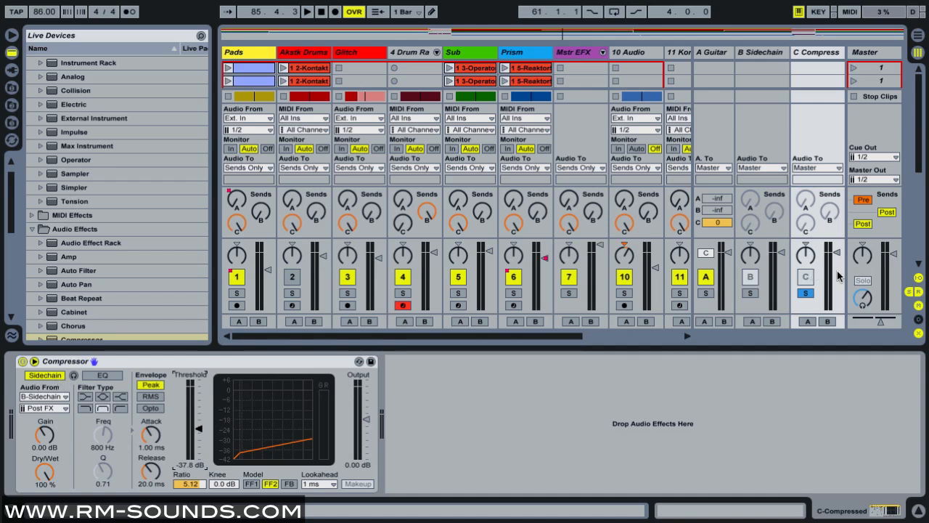
Step: While playing, raise the ratio to about 3.76 and bring the threshold up to around -21.5 dB
{"action": "left_click", "coordinate": [306, 12]}
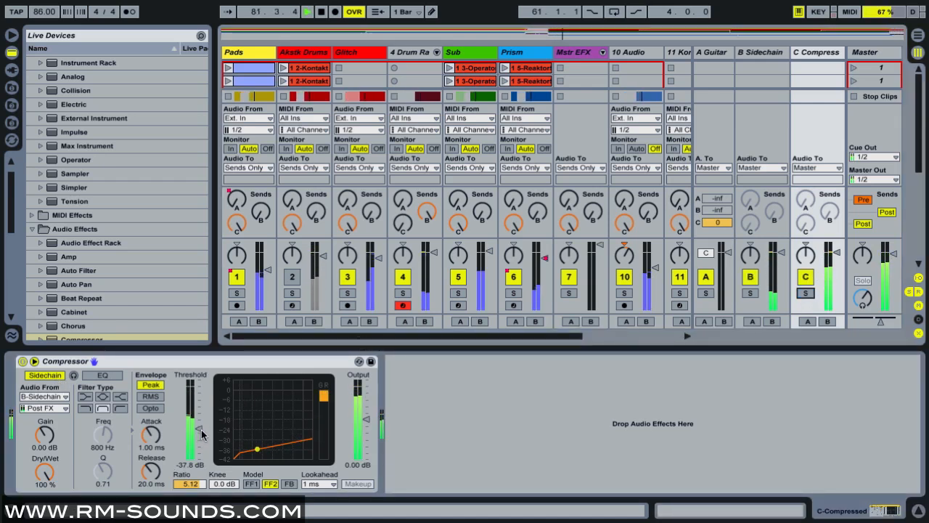
{"action": "left_click_drag", "start_coordinate": [192, 436], "coordinate": [192, 410]}
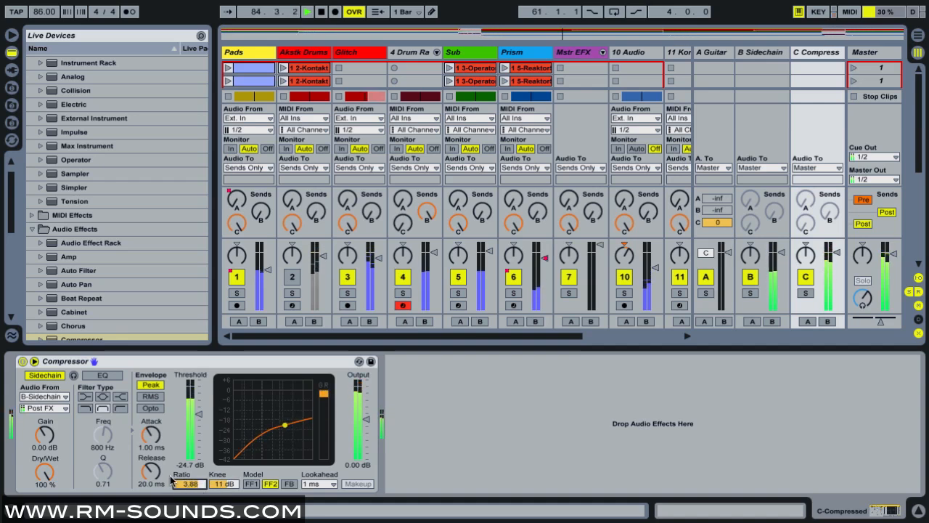
{"action": "left_click_drag", "start_coordinate": [151, 468], "coordinate": [151, 450]}
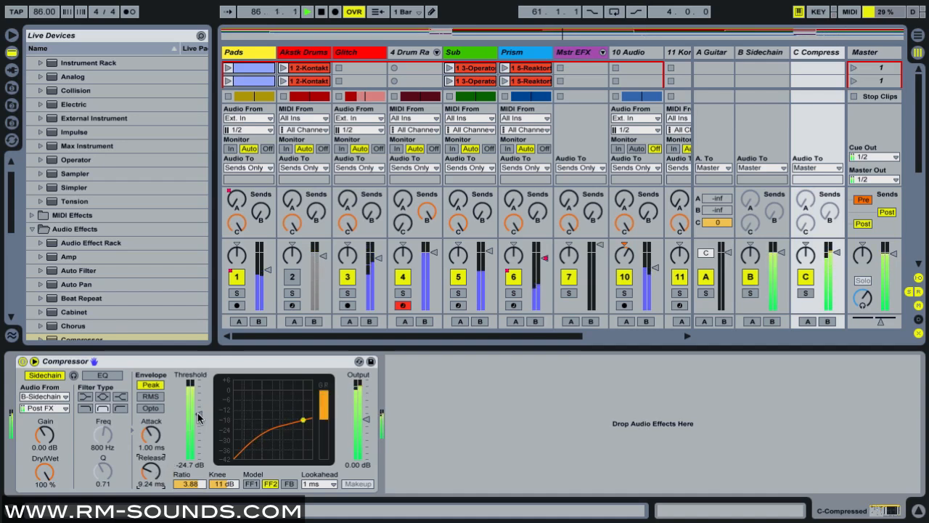
{"action": "left_click_drag", "start_coordinate": [190, 404], "coordinate": [190, 389]}
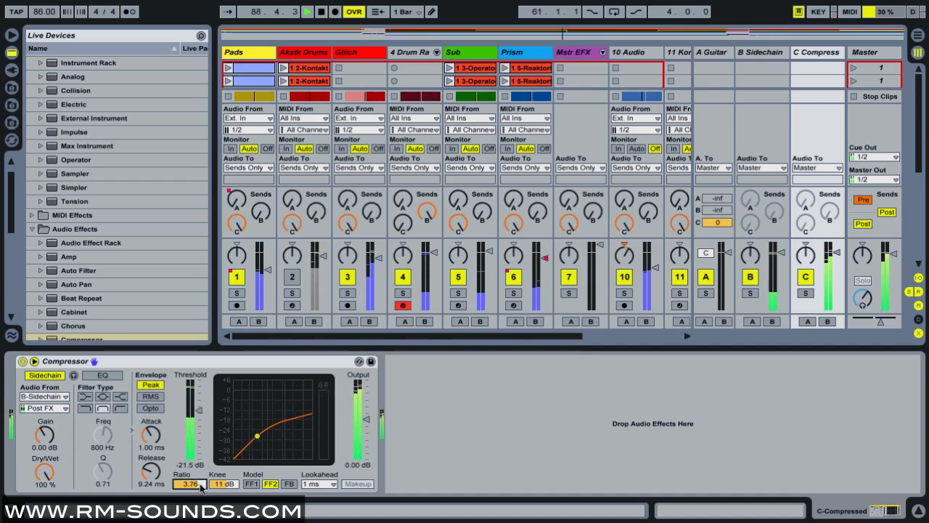
{"action": "left_click", "coordinate": [305, 11]}
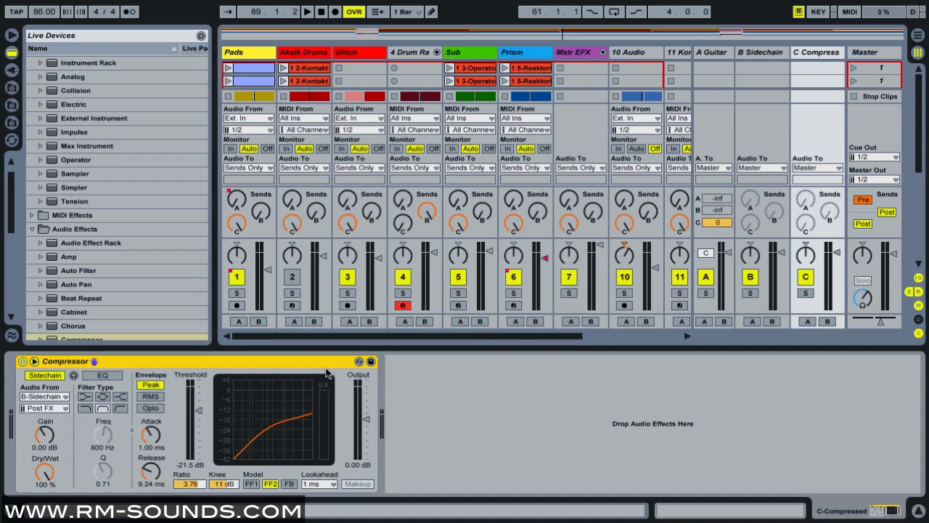
{"action": "mouse_move", "coordinate": [456, 355]}
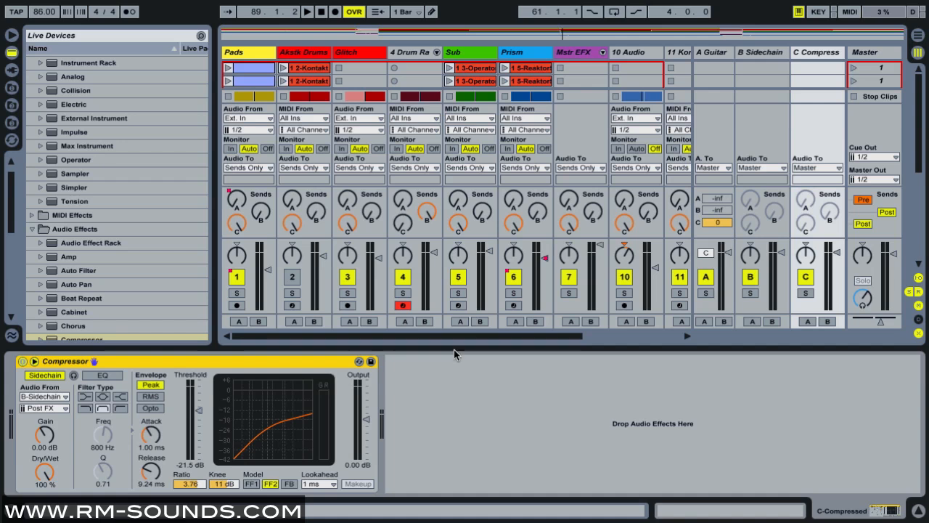
{"action": "mouse_move", "coordinate": [752, 70]}
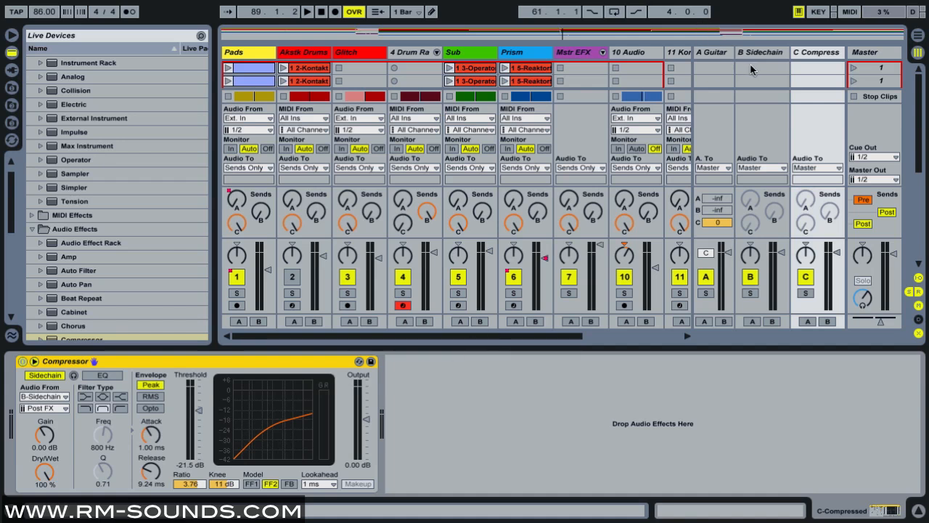
{"action": "left_click", "coordinate": [760, 52]}
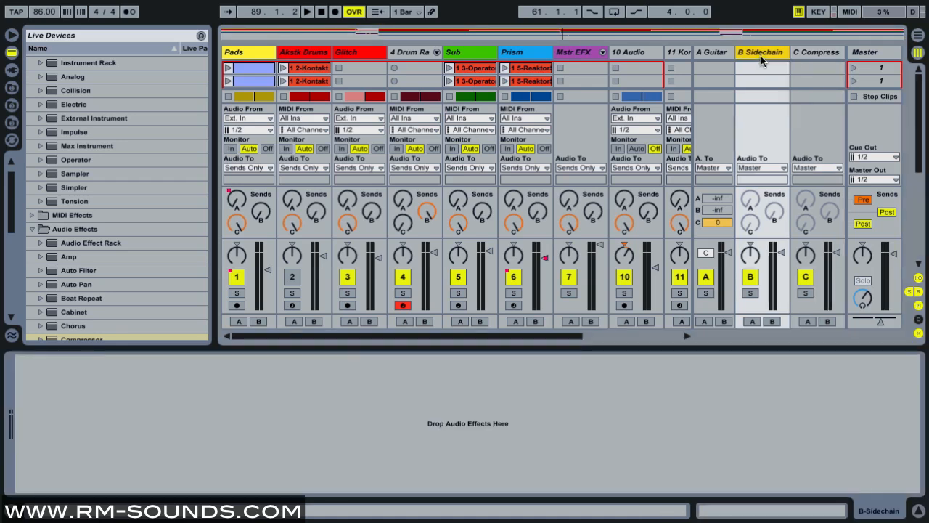
{"action": "mouse_move", "coordinate": [764, 61]}
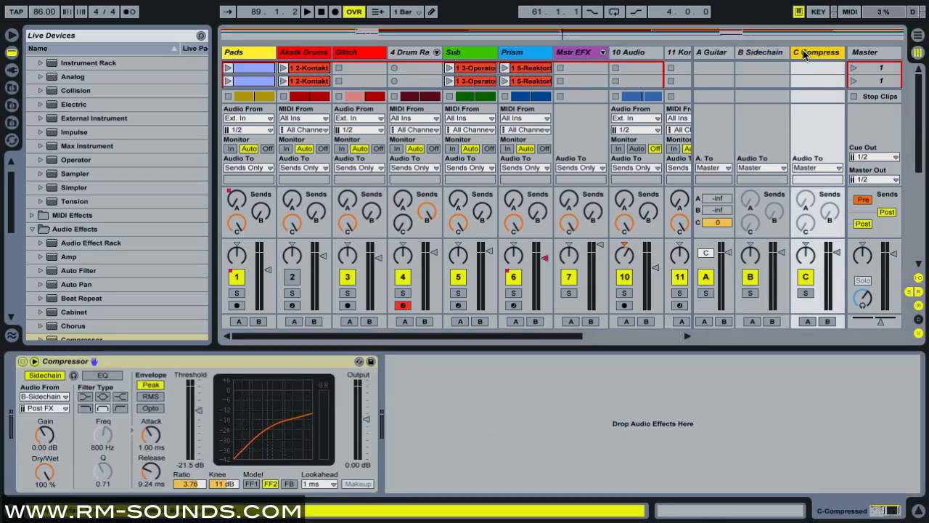
{"action": "left_click", "coordinate": [306, 12]}
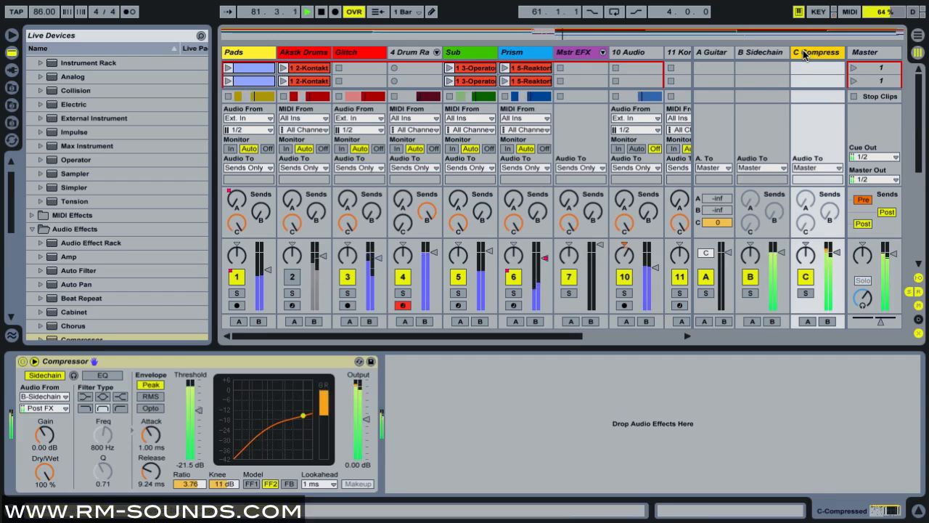